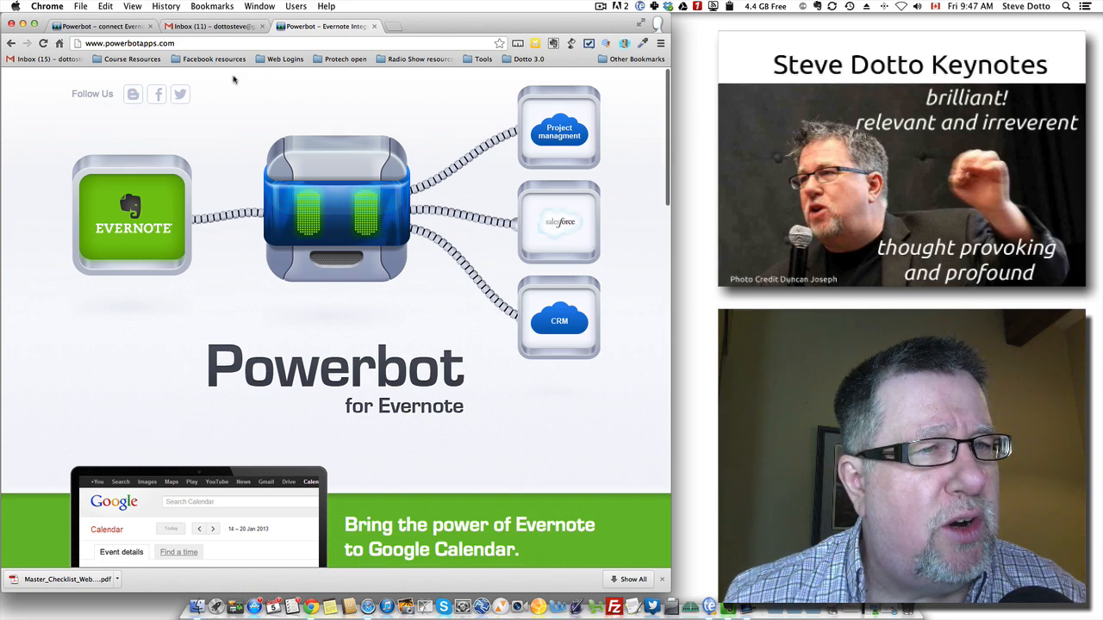
Switch from the Powerbot for Evernote page to the Gmail inbox tab
{"action": "left_click", "coordinate": [207, 26]}
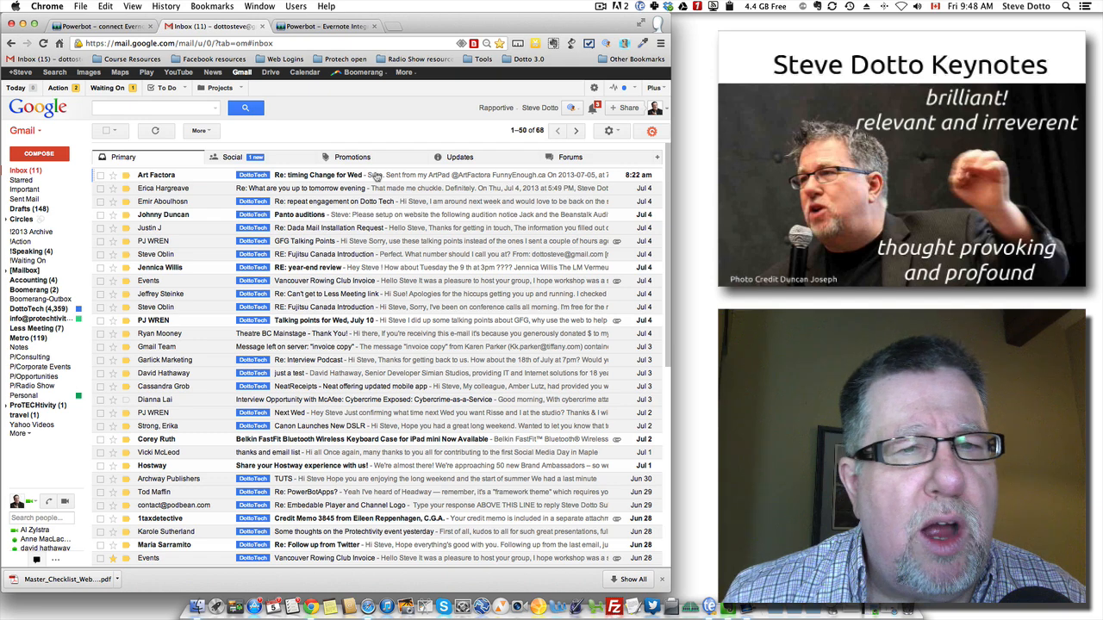
Open the 'Re: timing Change for Wed' email and start sending it to Evernote
{"action": "left_click", "coordinate": [319, 175]}
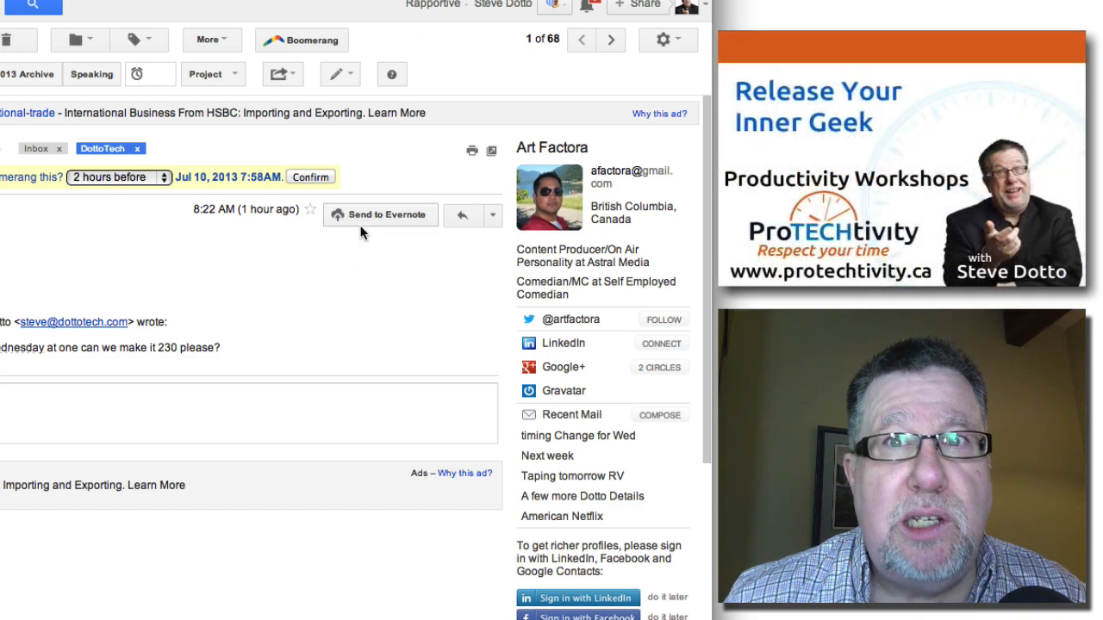
{"action": "mouse_move", "coordinate": [362, 272]}
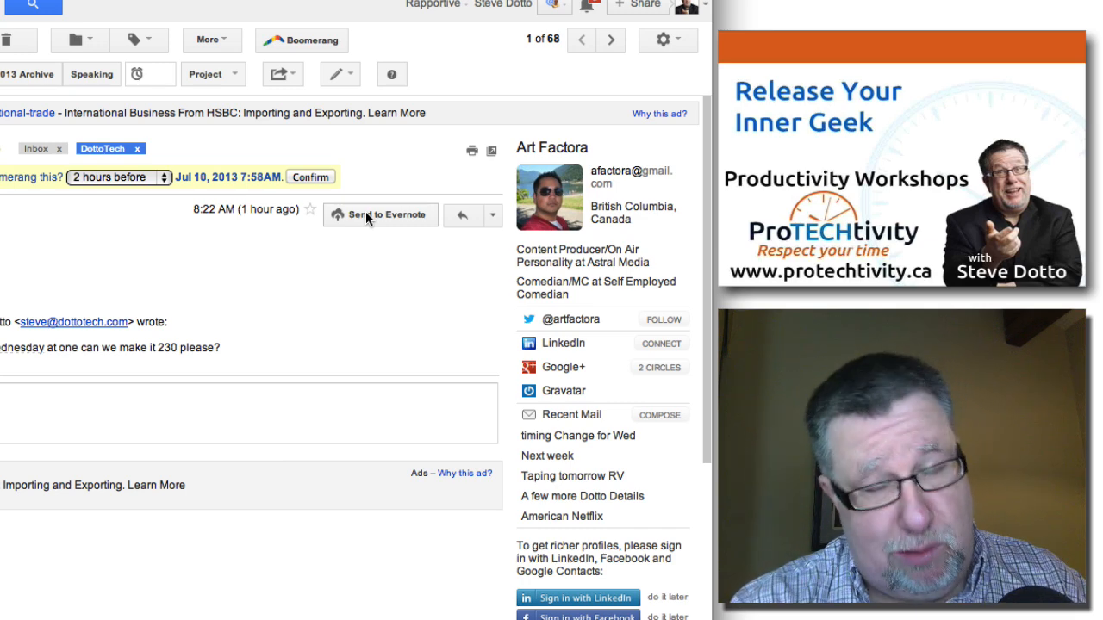
{"action": "mouse_move", "coordinate": [370, 290]}
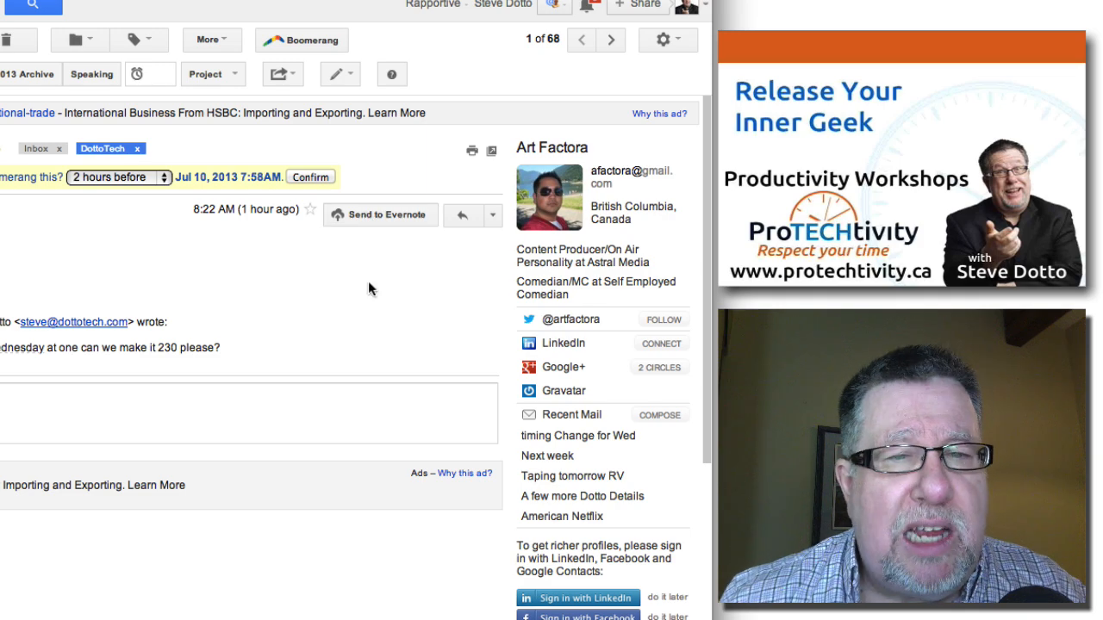
{"action": "left_click", "coordinate": [379, 214]}
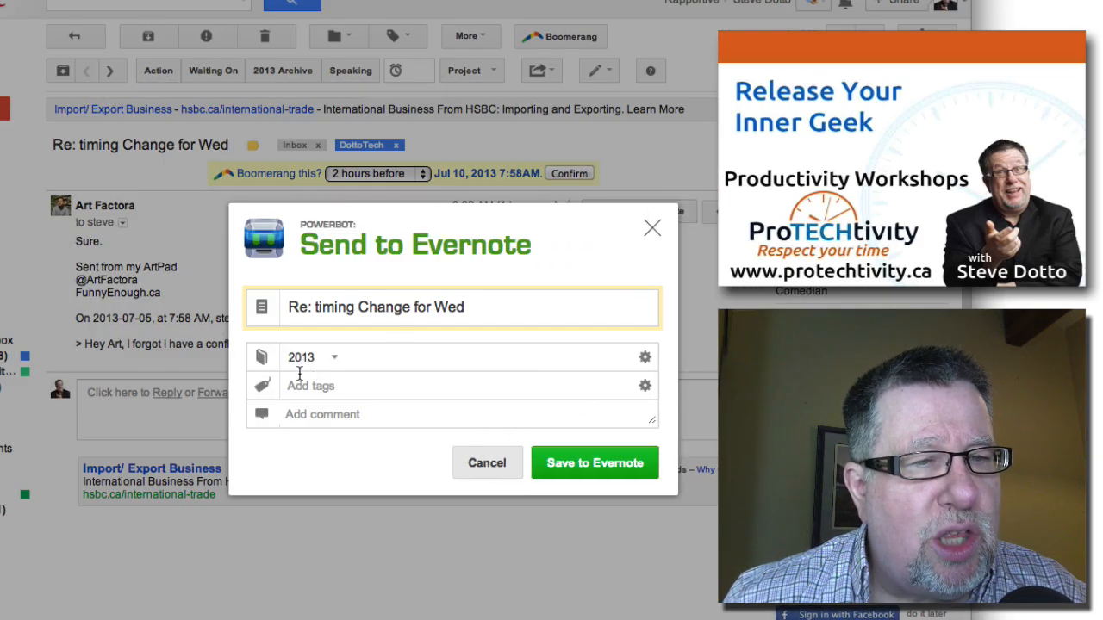
Review the notebook list, keep 2013, then cancel saving the email to Evernote
{"action": "left_click", "coordinate": [334, 356]}
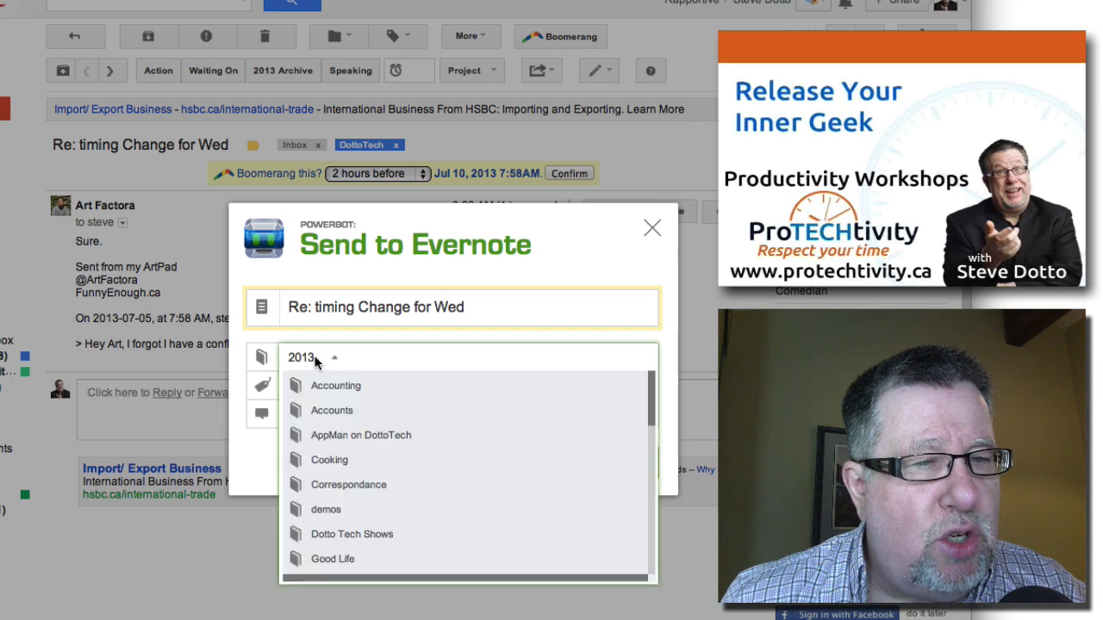
{"action": "left_click", "coordinate": [334, 357]}
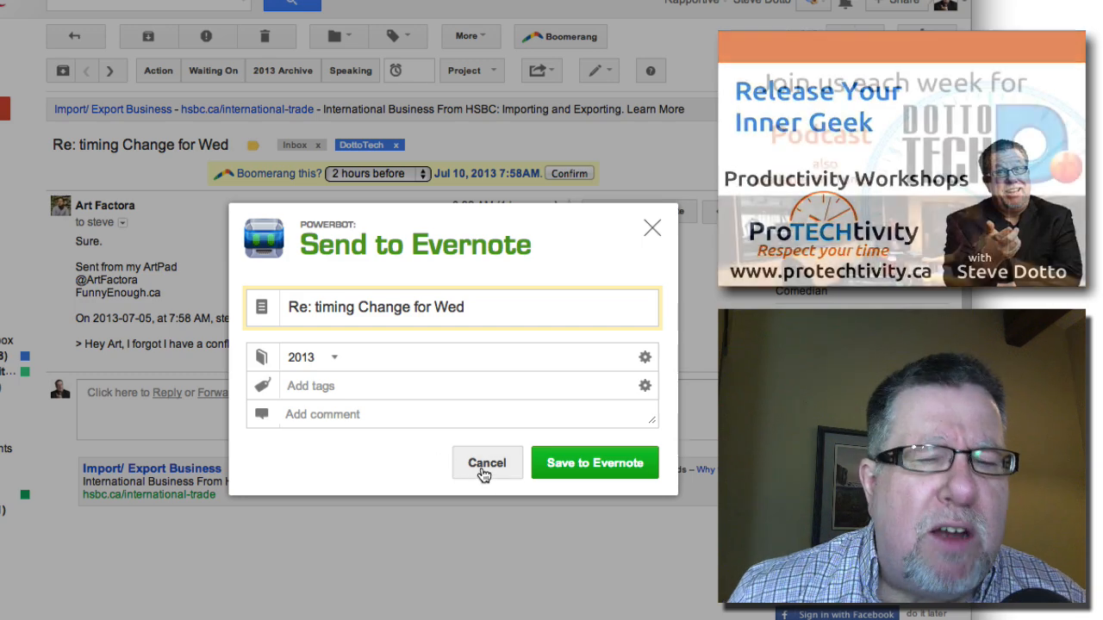
{"action": "left_click", "coordinate": [486, 462]}
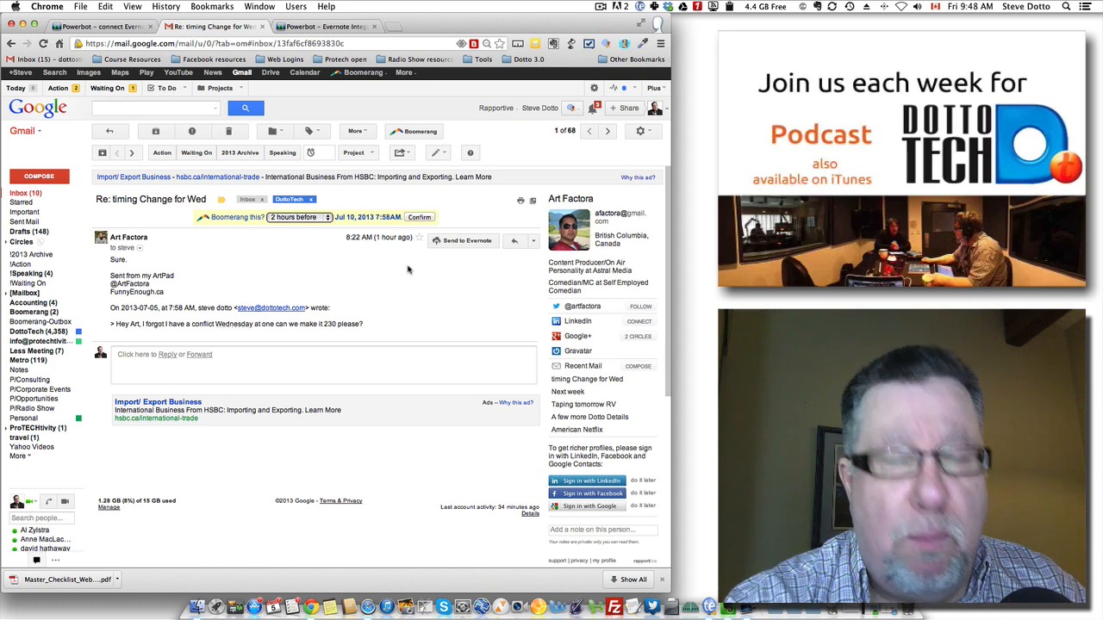
{"action": "mouse_move", "coordinate": [331, 366]}
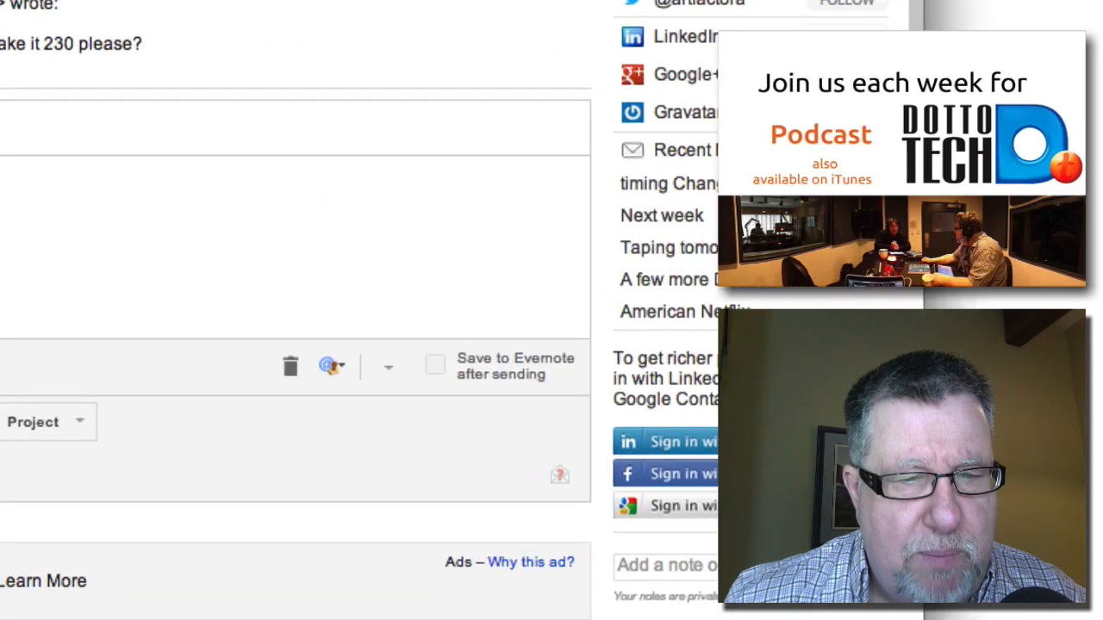
Scroll down to the reply area offering 'Save to Evernote after sending'
{"action": "scroll", "scroll_direction": "down", "scroll_amount": 3}
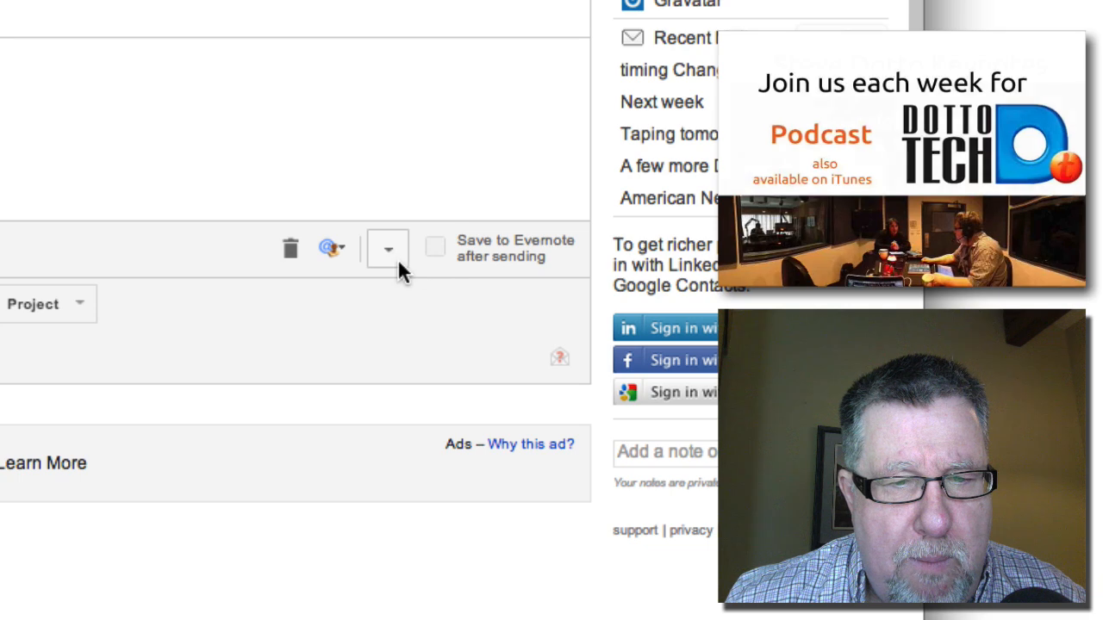
{"action": "mouse_move", "coordinate": [617, 336]}
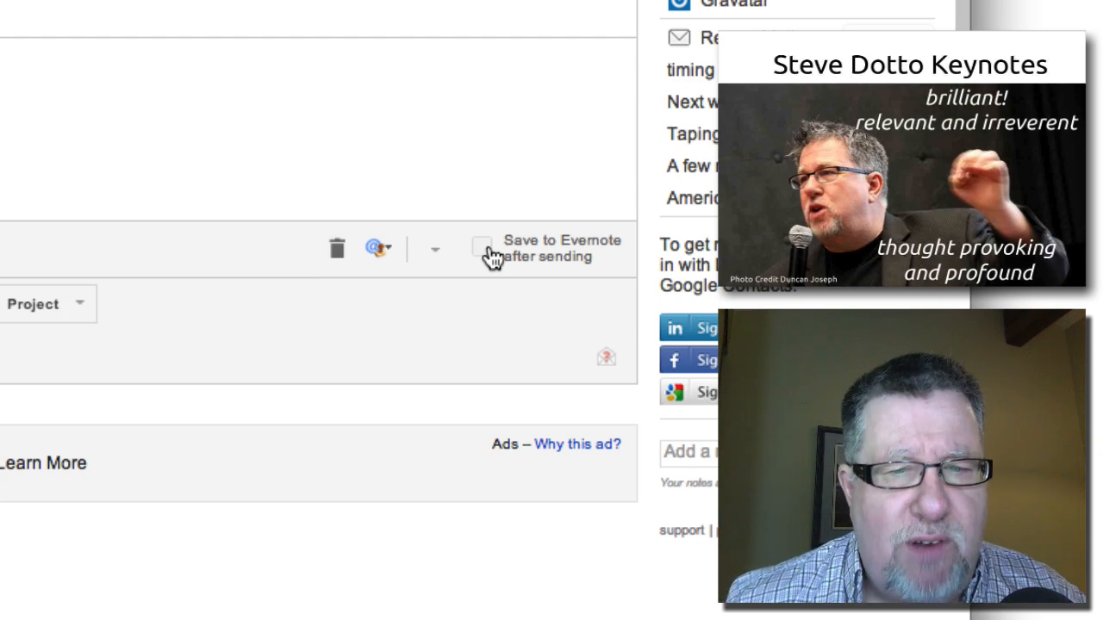
{"action": "mouse_move", "coordinate": [526, 239]}
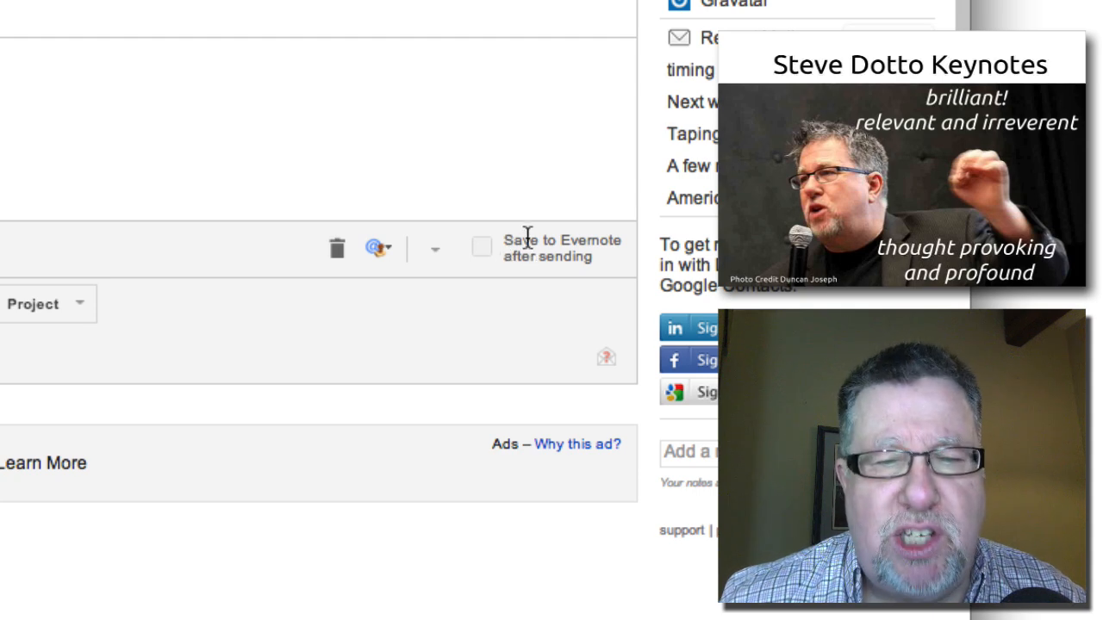
{"action": "mouse_move", "coordinate": [560, 274]}
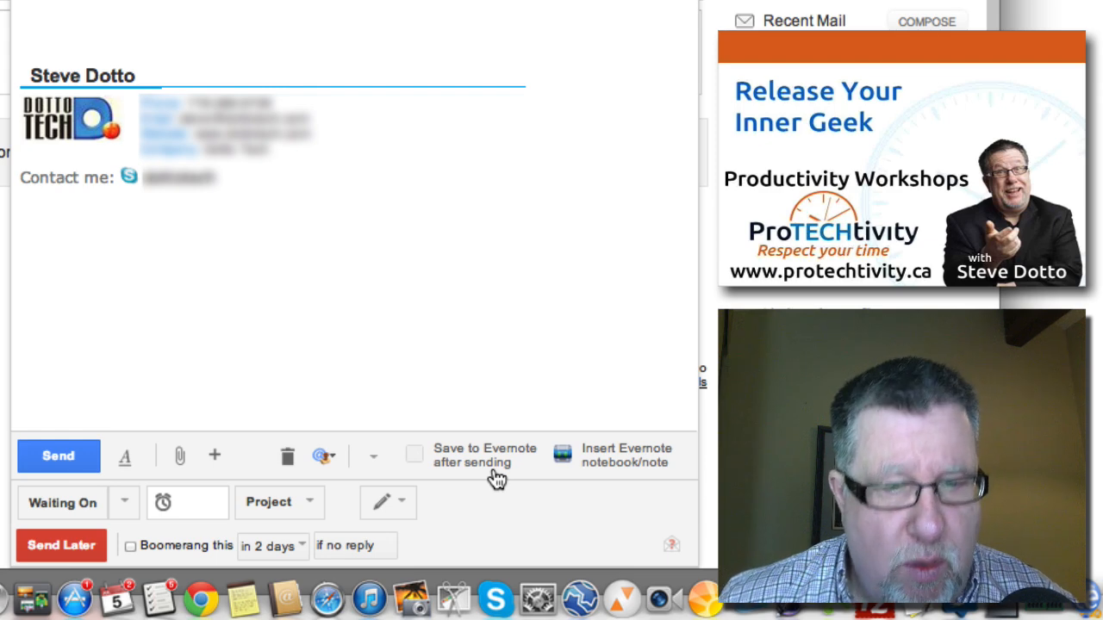
{"action": "mouse_move", "coordinate": [596, 486]}
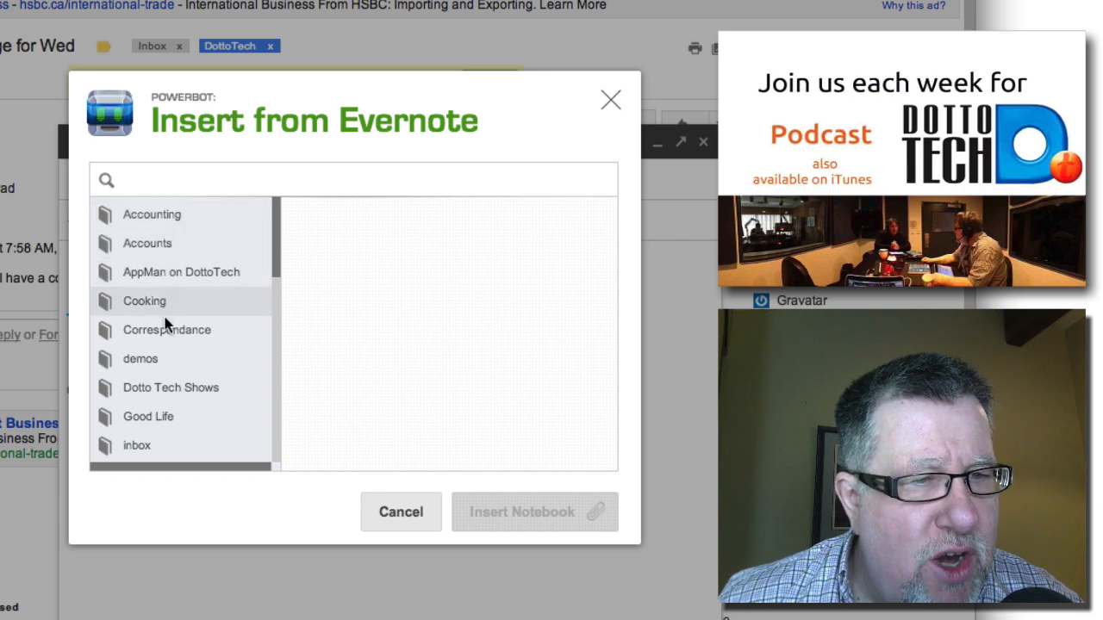
List the notes in the Correspondance notebook within the Insert from Evernote dialog
{"action": "left_click", "coordinate": [165, 330]}
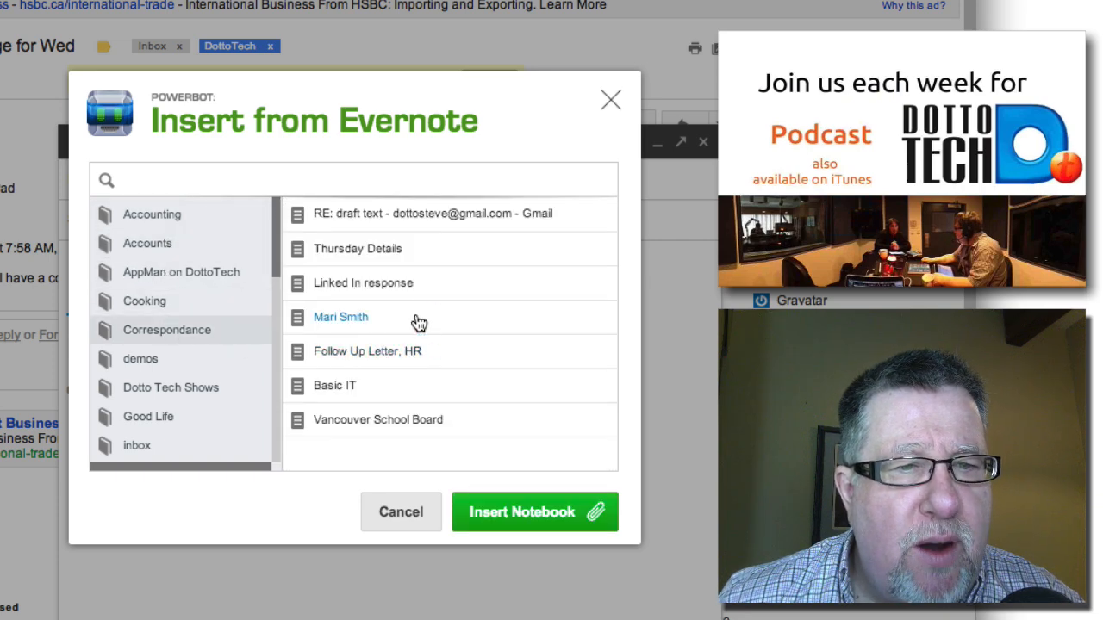
{"action": "mouse_move", "coordinate": [440, 248]}
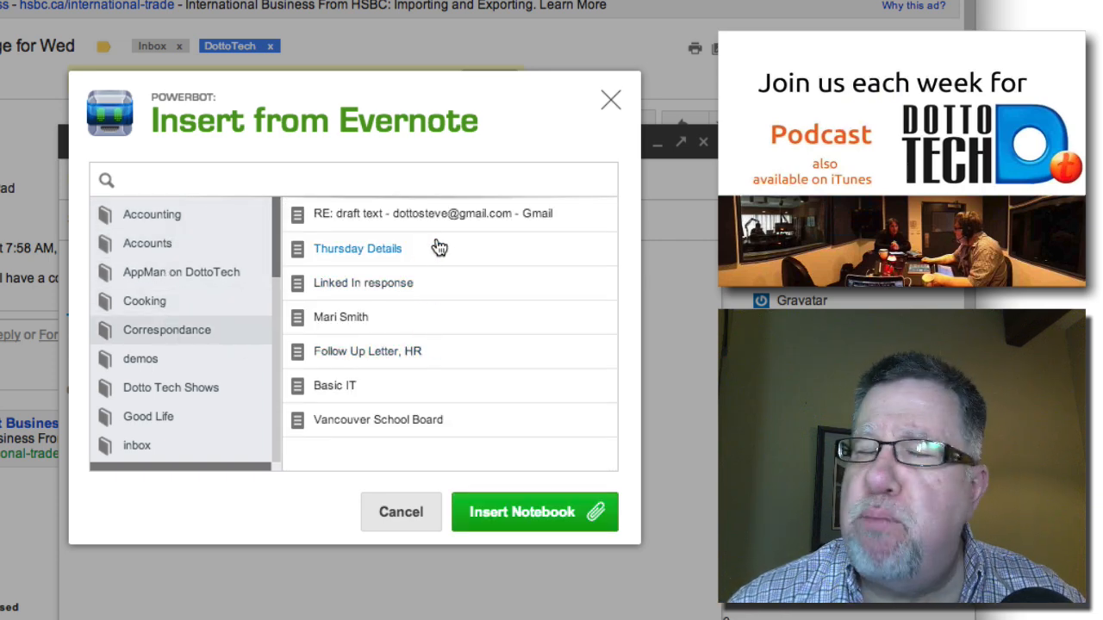